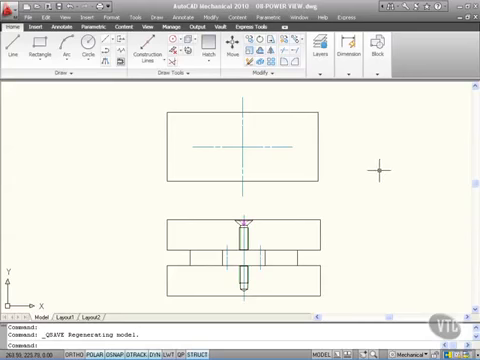
{"action": "mouse_move", "coordinate": [330, 222]}
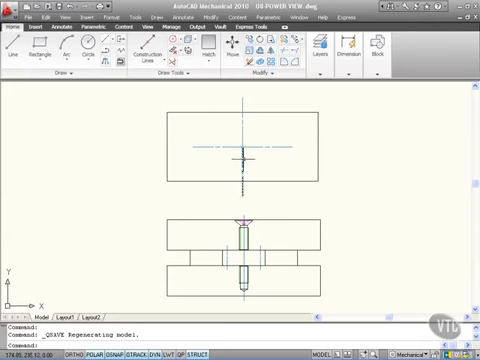
{"action": "mouse_move", "coordinate": [288, 156]}
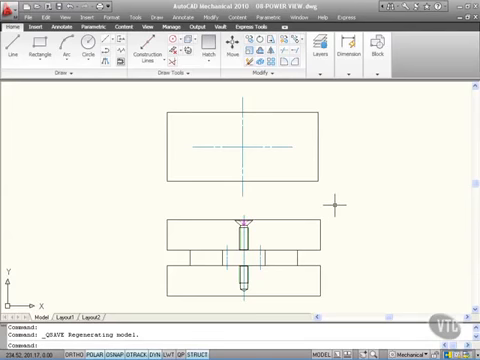
{"action": "mouse_move", "coordinate": [160, 90]}
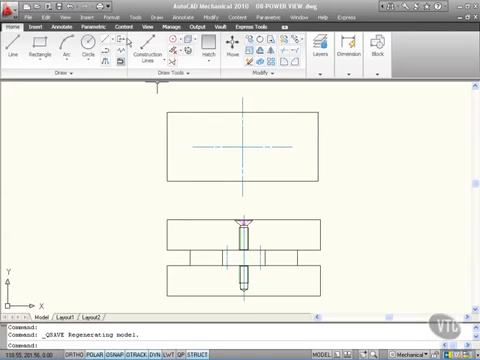
- Start Power View on the countersunk screw to create its top view at the centreline intersection
{"action": "left_click", "coordinate": [124, 16]}
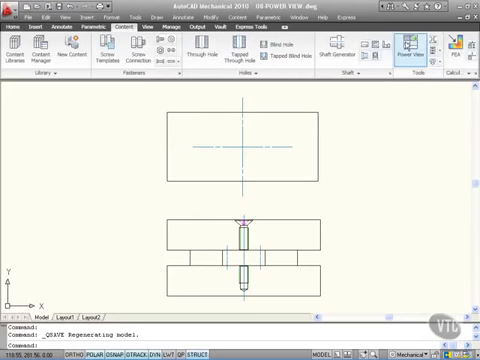
{"action": "mouse_move", "coordinate": [412, 44]}
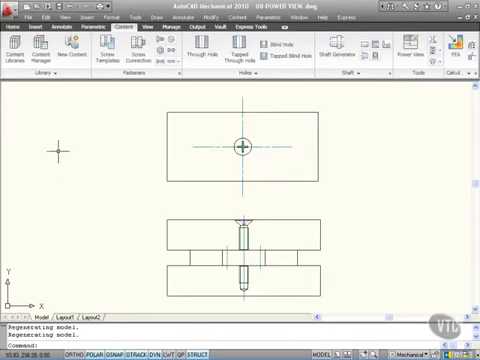
{"action": "mouse_move", "coordinate": [324, 148]}
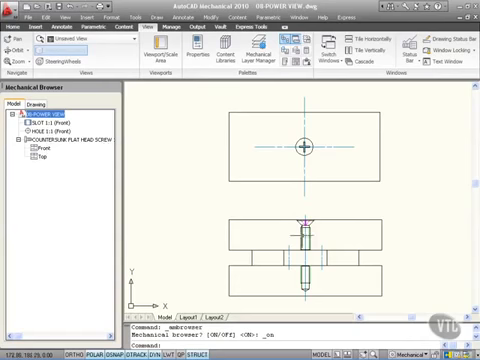
- Show the Mechanical Browser palette listing the plate connection's components
{"action": "left_click", "coordinate": [48, 152]}
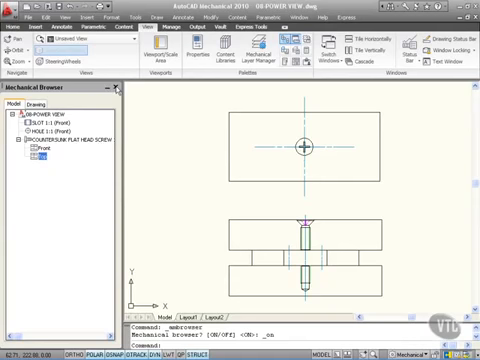
- Place the slotted hole's top view over the screw circles in the plan rectangle via Power View
{"action": "left_click", "coordinate": [120, 84]}
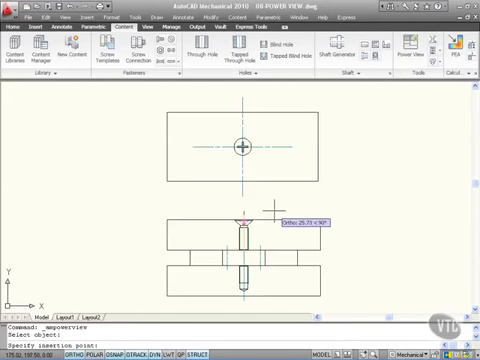
{"action": "mouse_move", "coordinate": [236, 188]}
{"action": "type", "text": "mapoweredit"}
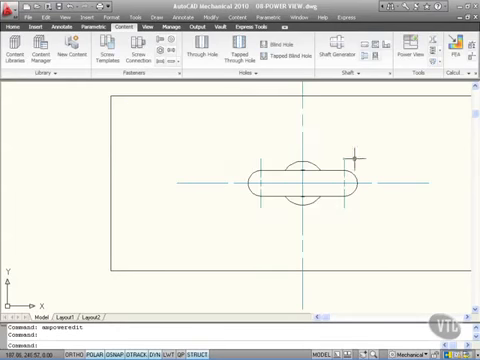
{"action": "mouse_move", "coordinate": [250, 190]}
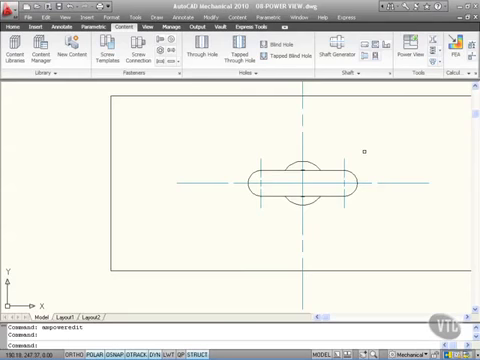
{"action": "mouse_move", "coordinate": [368, 140]}
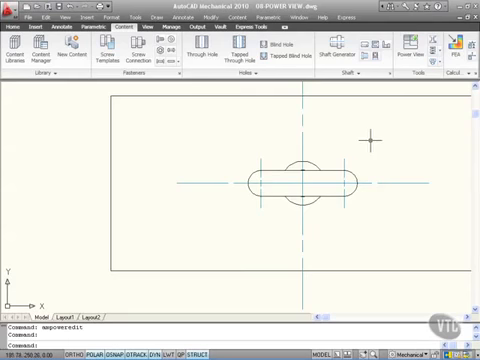
{"action": "left_click", "coordinate": [298, 184]}
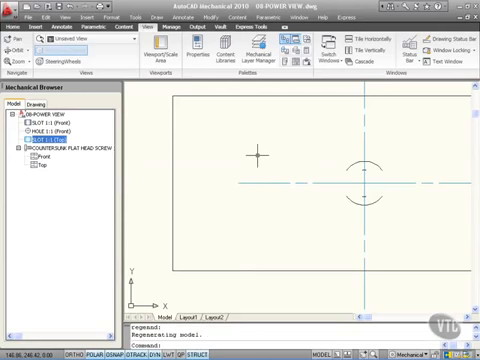
{"action": "mouse_move", "coordinate": [164, 180]}
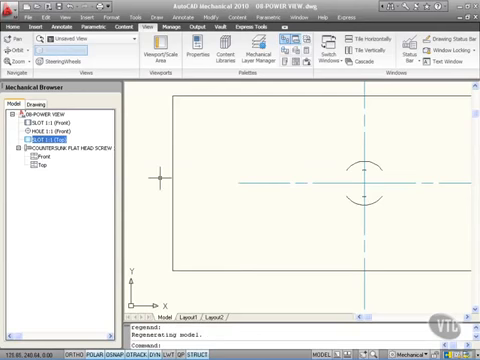
- Reopen the Mechanical Browser and fit the whole drawing with both views in the window
{"action": "right_click", "coordinate": [48, 142]}
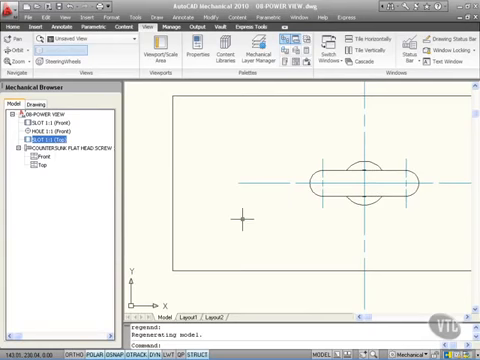
{"action": "mouse_move", "coordinate": [304, 202]}
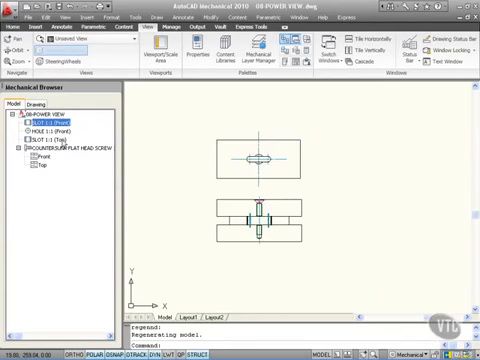
{"action": "left_click", "coordinate": [56, 132]}
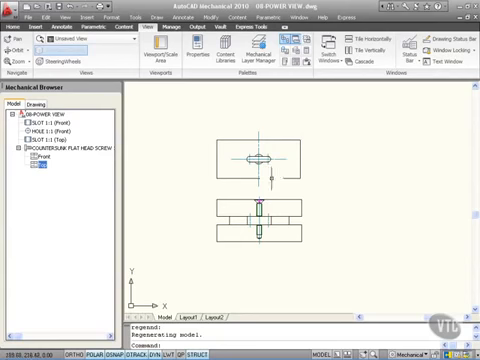
{"action": "mouse_move", "coordinate": [330, 158]}
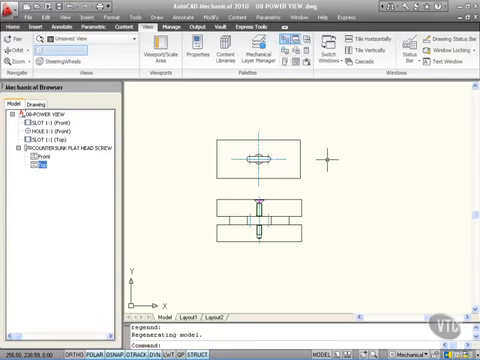